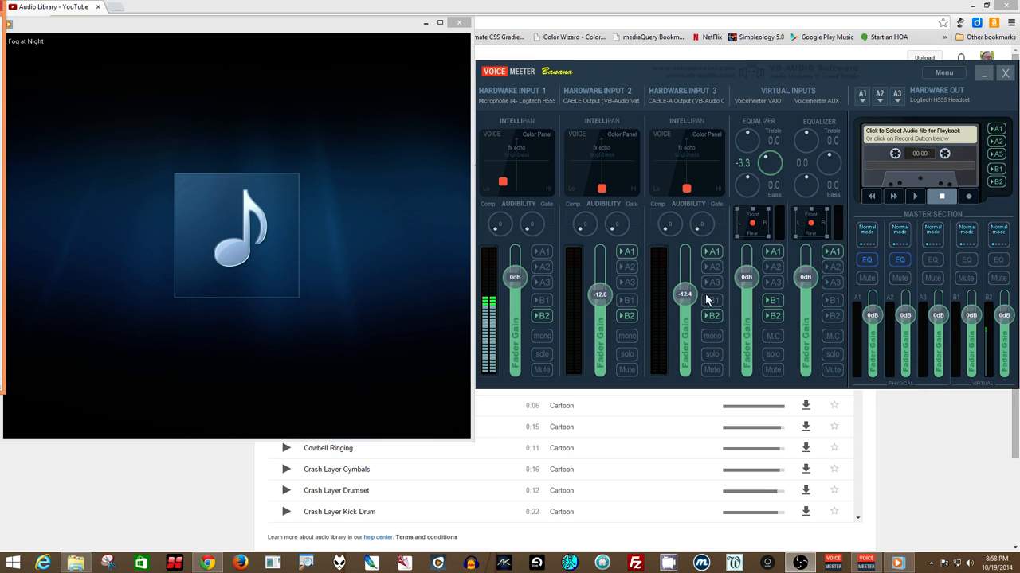
mouse_move(689, 404)
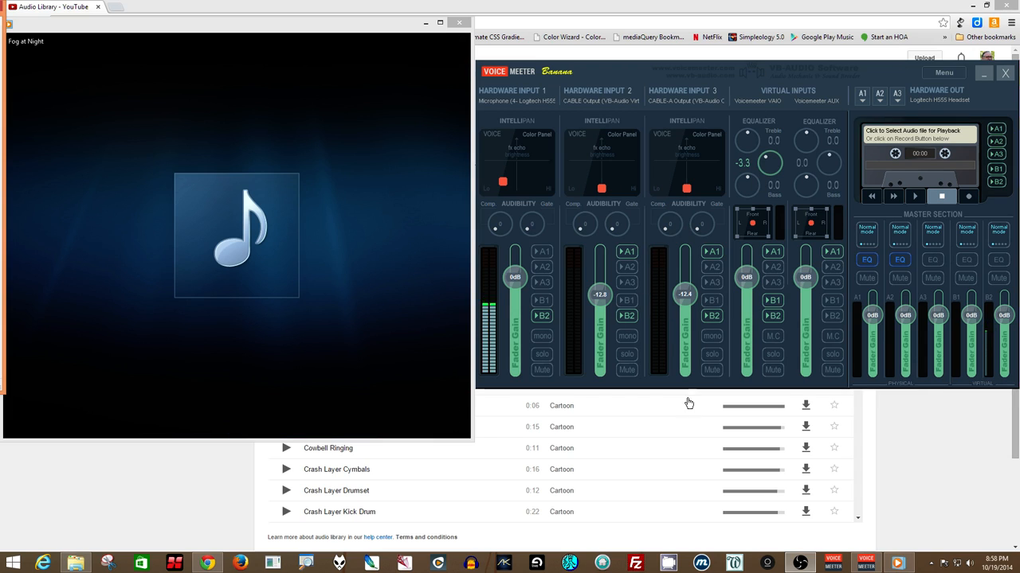
Reveal the Now Playing controls and pause the Fog at Night track.
left_click(237, 424)
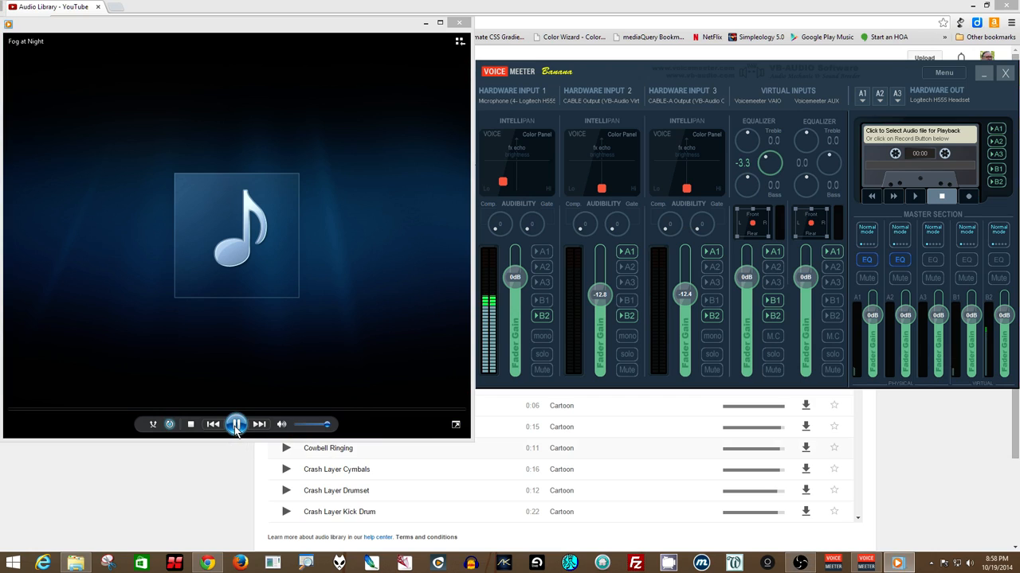
left_click(237, 424)
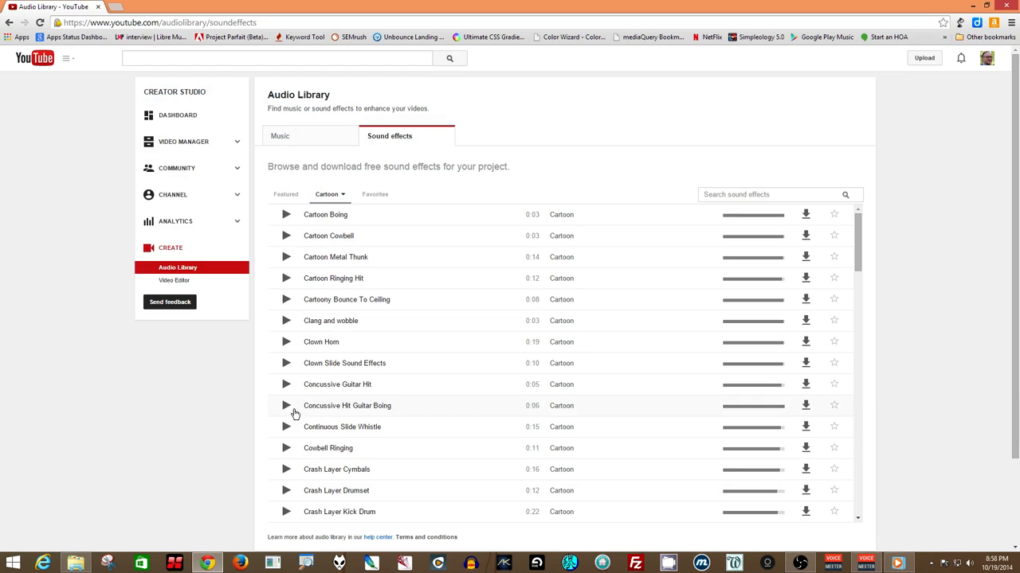
mouse_move(286, 363)
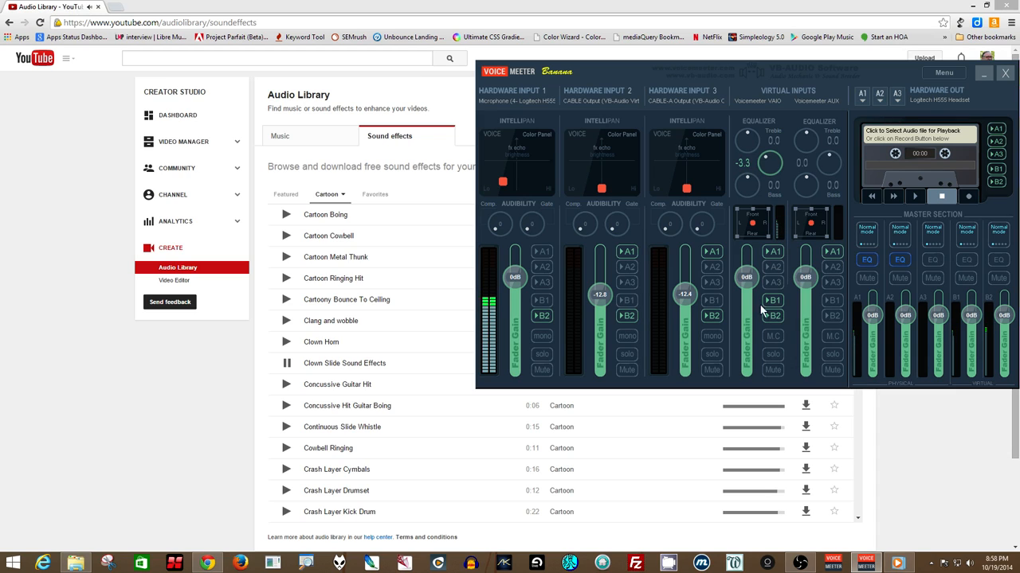
mouse_move(756, 278)
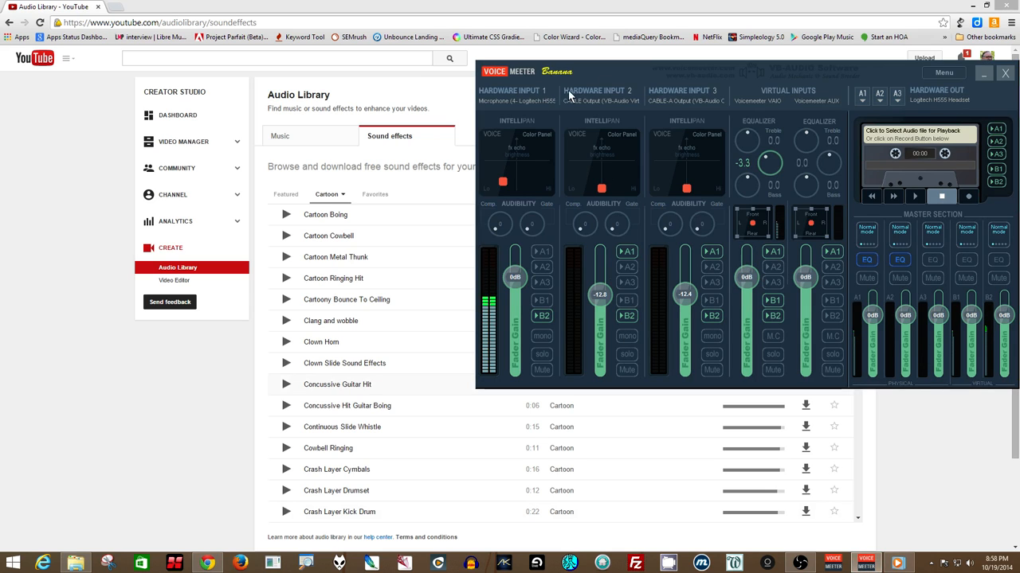
Bring the VoiceMeeter Banana mixer forward to review Hardware Input 2's CABLE Output device.
left_click(601, 95)
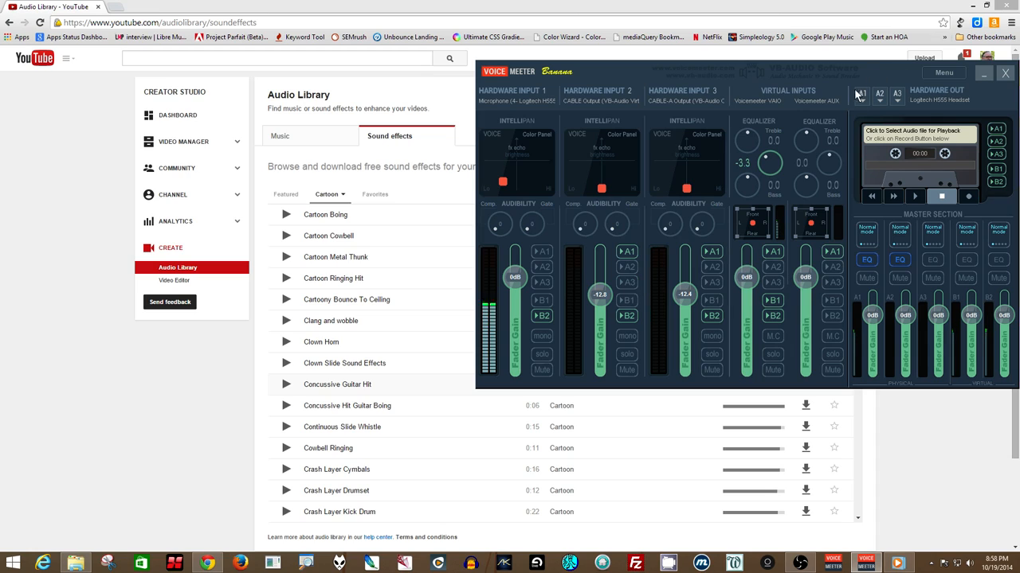
mouse_move(792, 182)
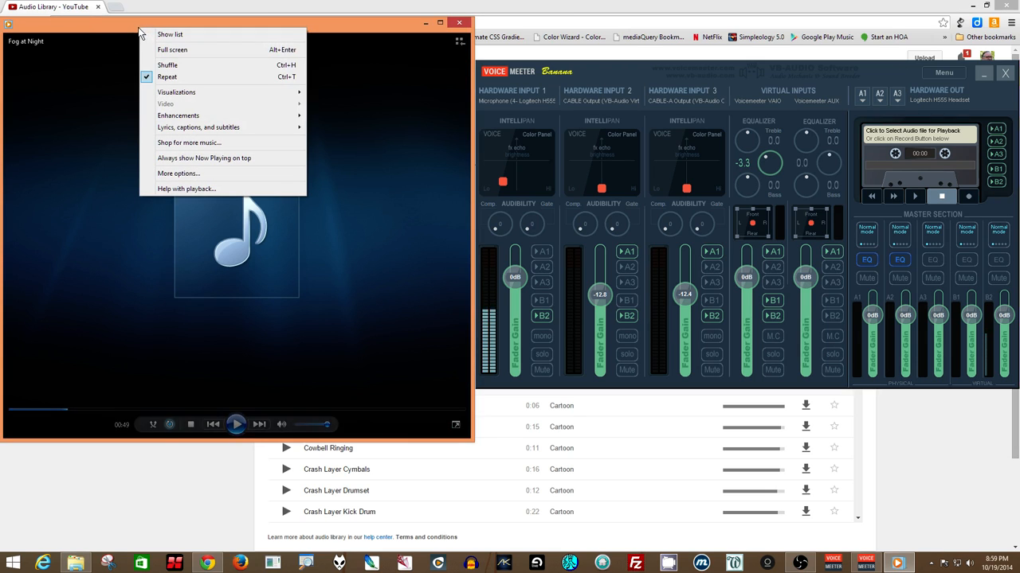
mouse_move(189, 174)
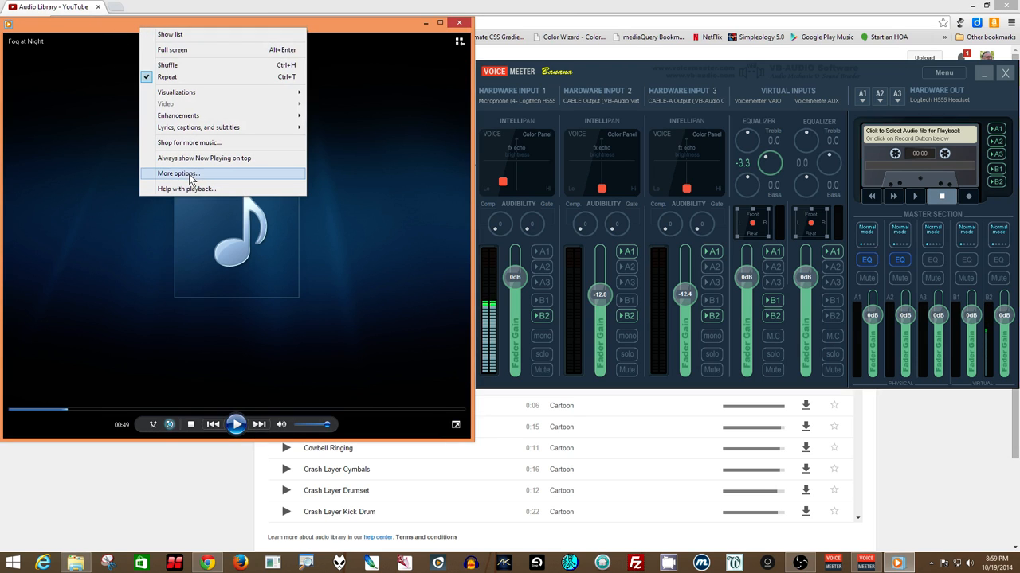
View the Speakers playback device (Default Audio Device) in Options > Devices, then cancel.
left_click(178, 173)
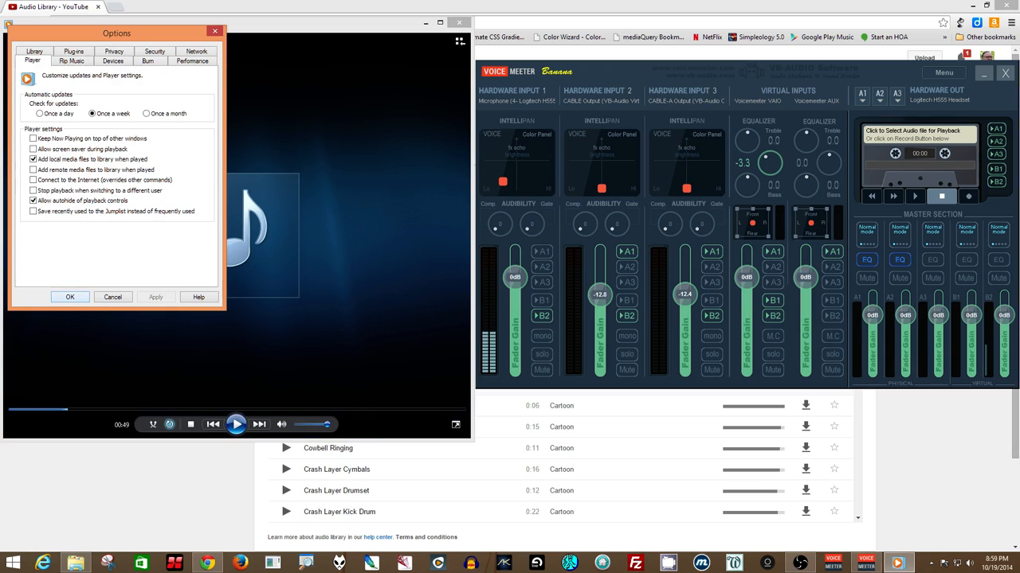
left_click(113, 61)
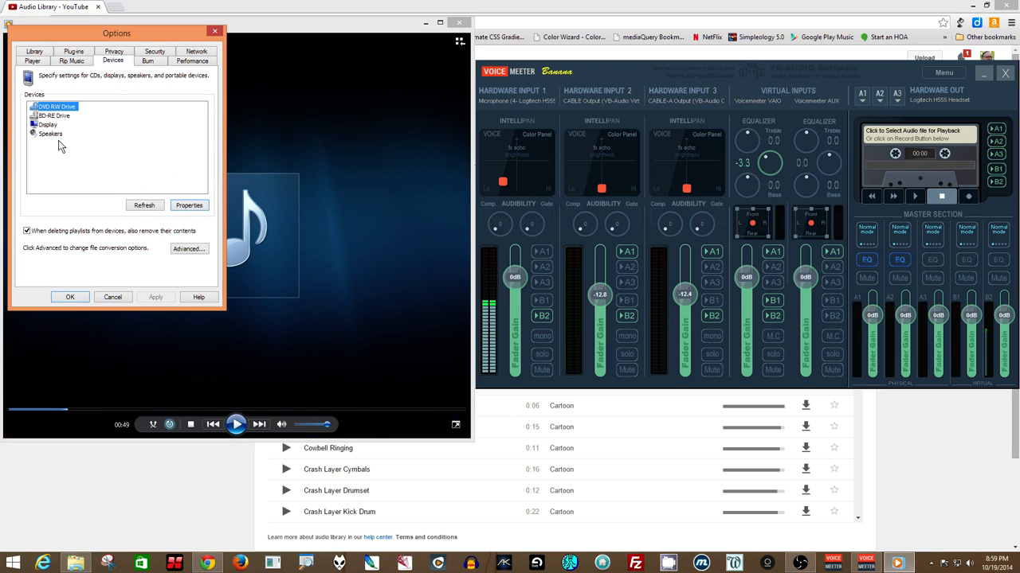
left_click(50, 133)
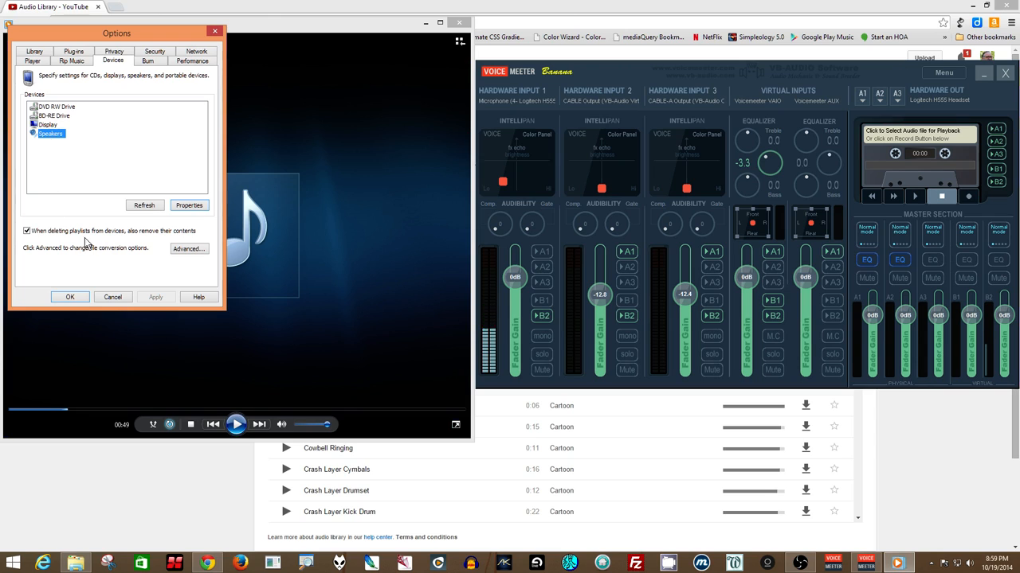
left_click(189, 205)
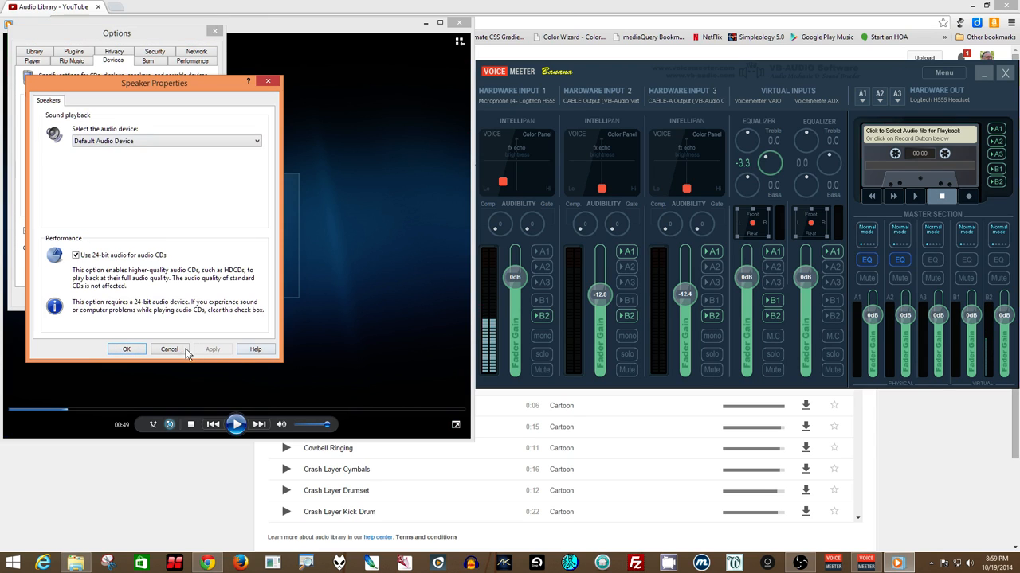
left_click(168, 349)
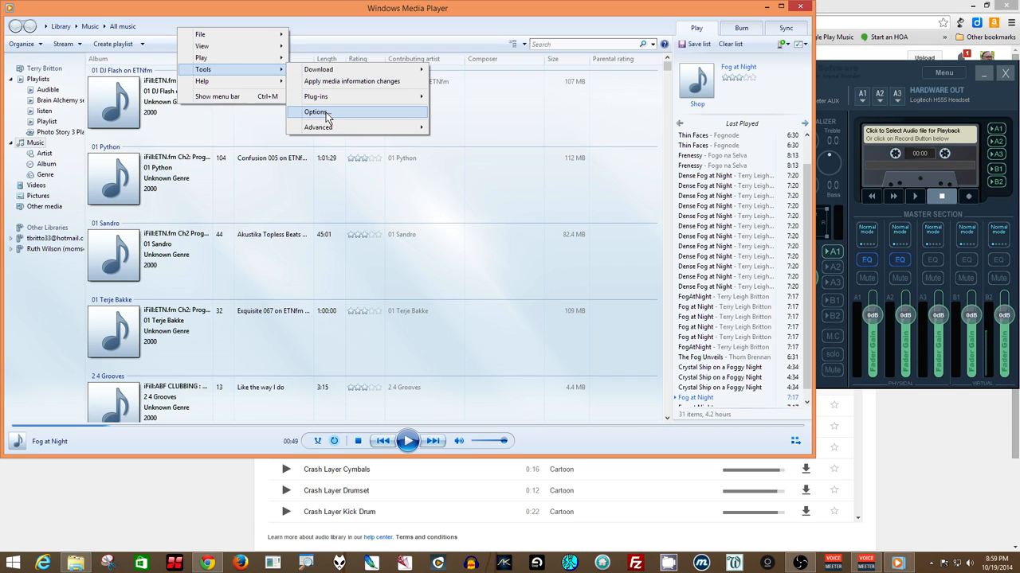
Set the Speakers device to CABLE Input (VB-Audio Virtual Cable) and confirm with OK.
left_click(316, 112)
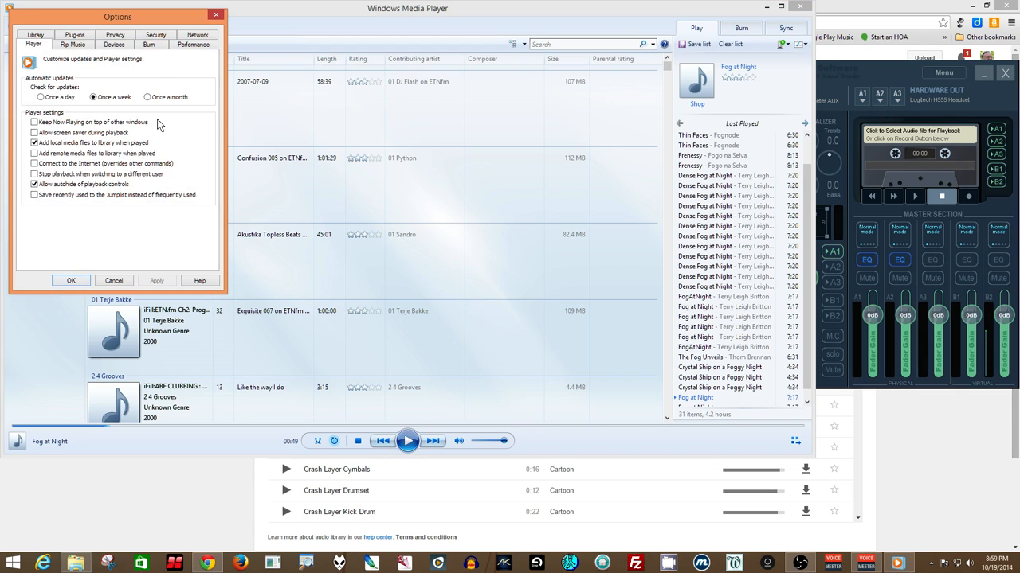
left_click(114, 43)
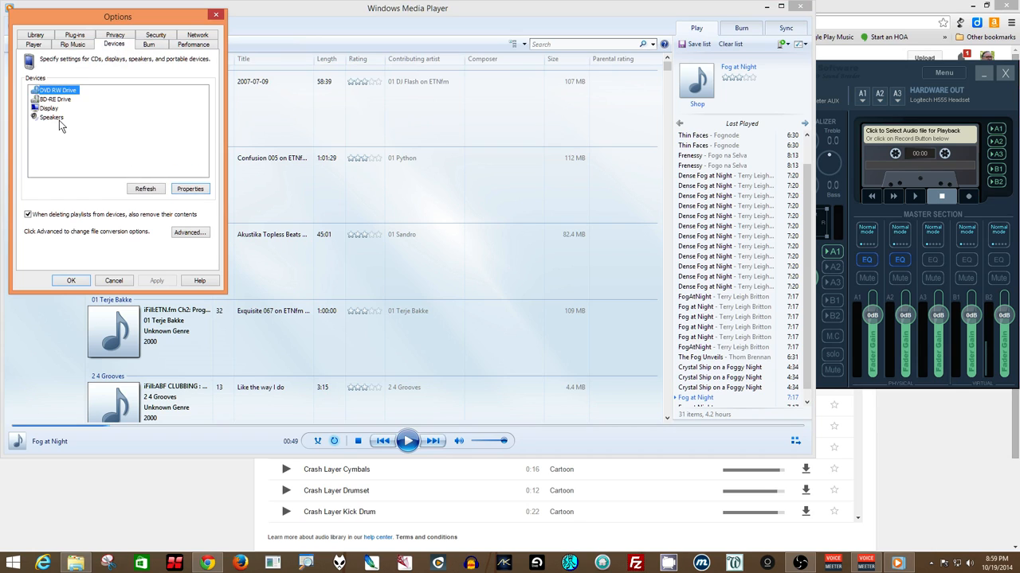
left_click(189, 189)
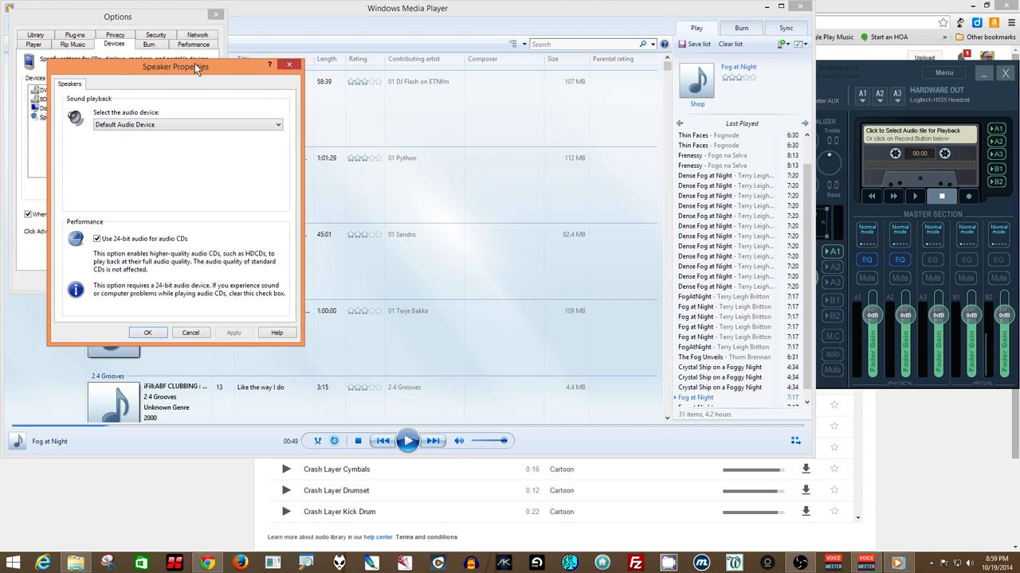
left_click_drag(175, 67, 428, 81)
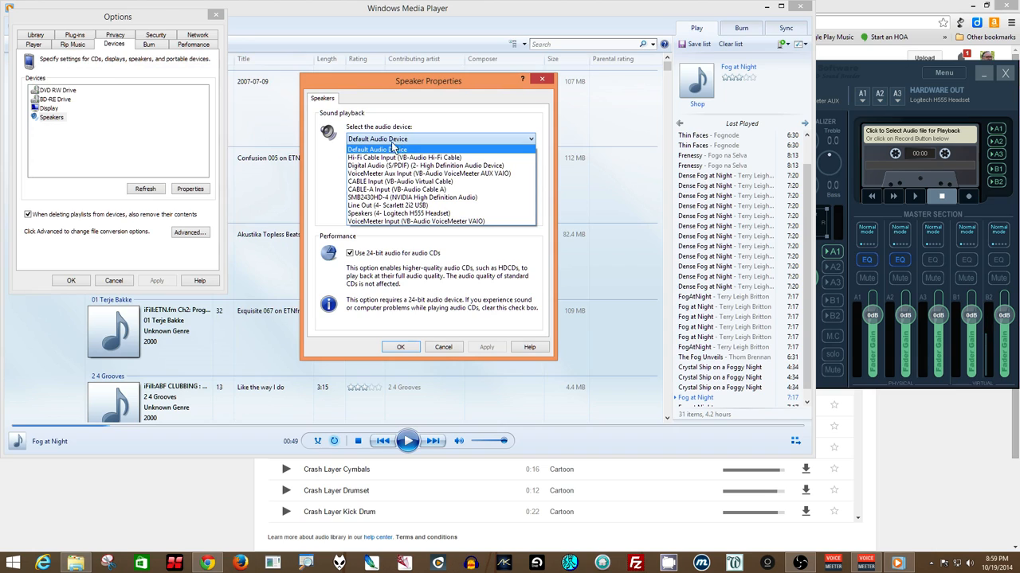
mouse_move(378, 182)
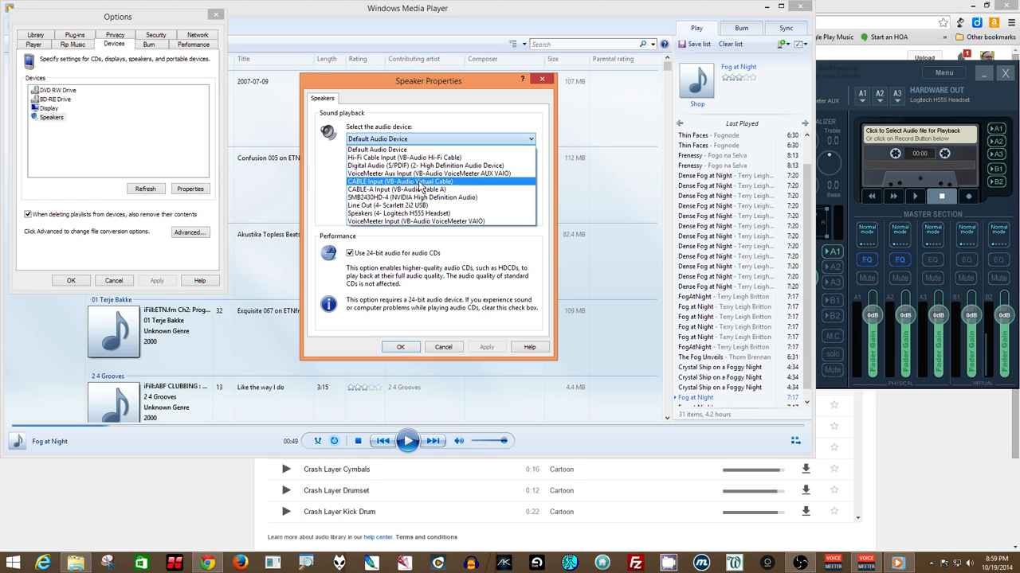
left_click(401, 181)
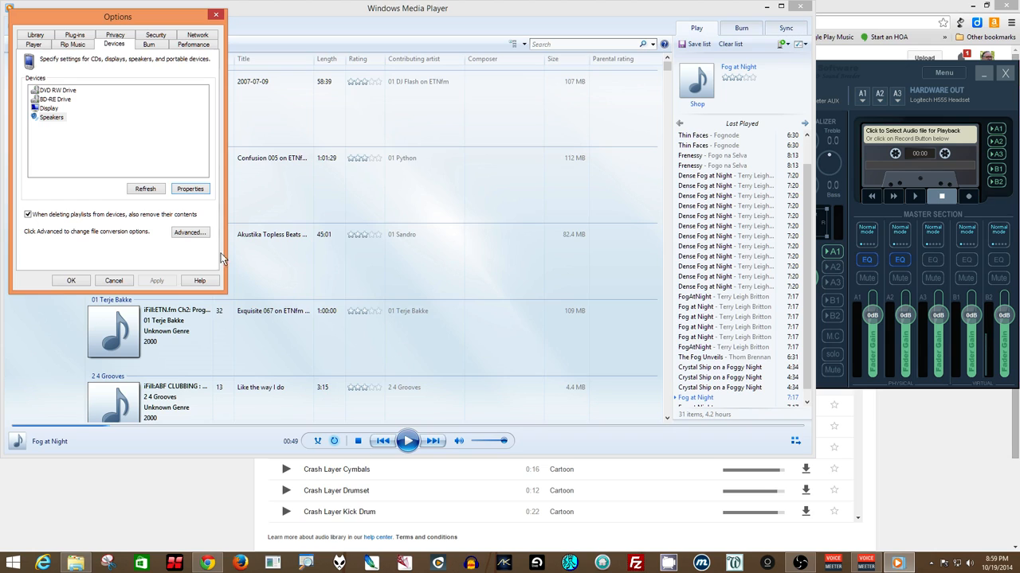
left_click(114, 281)
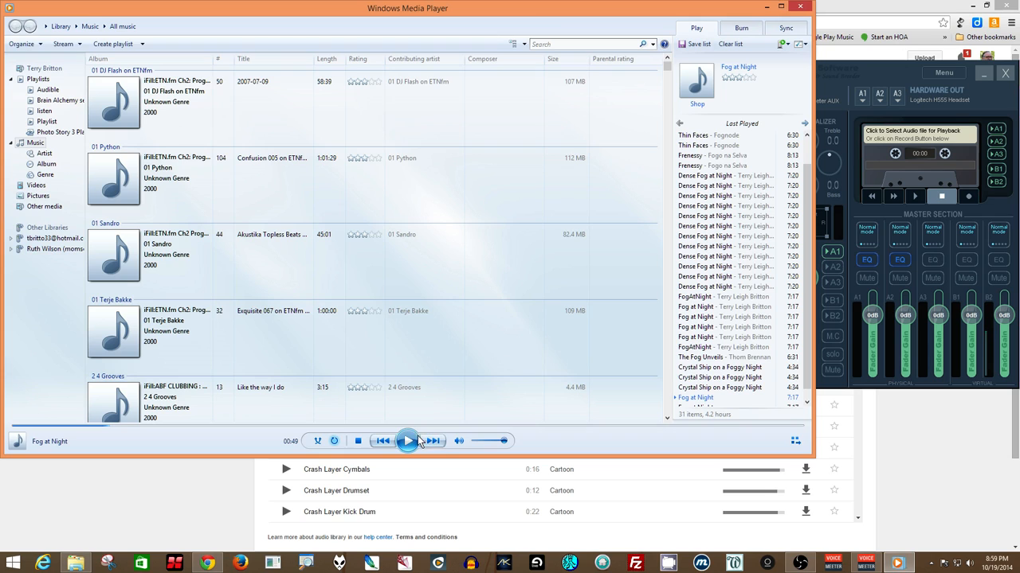
Resume playback of Fog at Night in Windows Media Player.
left_click(407, 440)
type("windows")
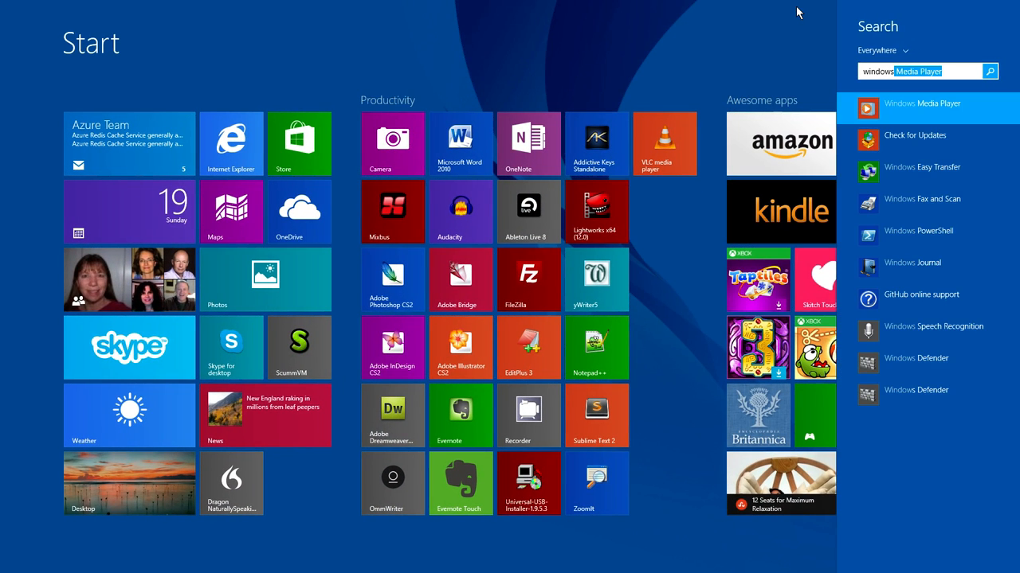
Launch Windows Media Player from Start search results and play Fog at Night.
left_click(923, 107)
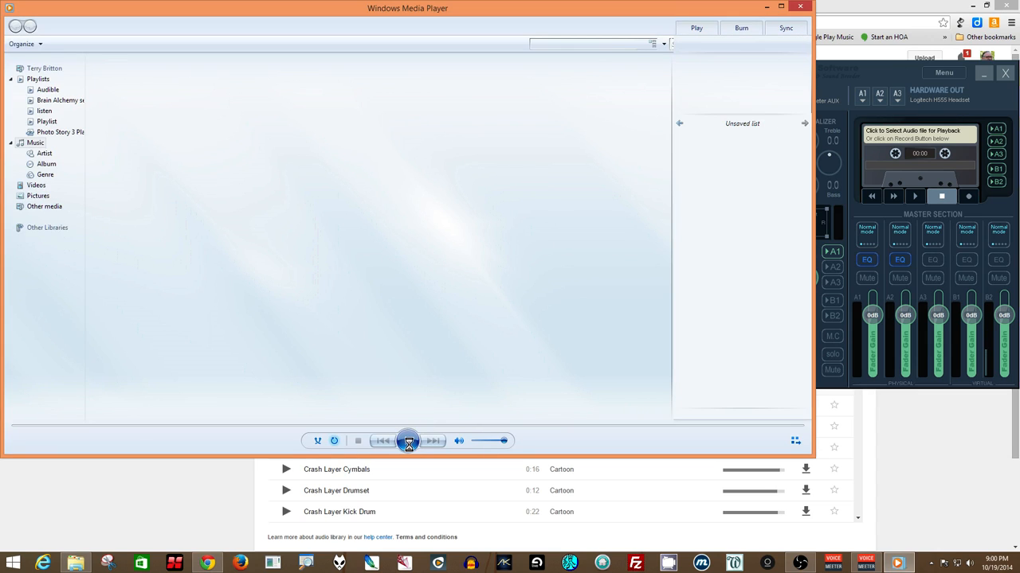
left_click(35, 142)
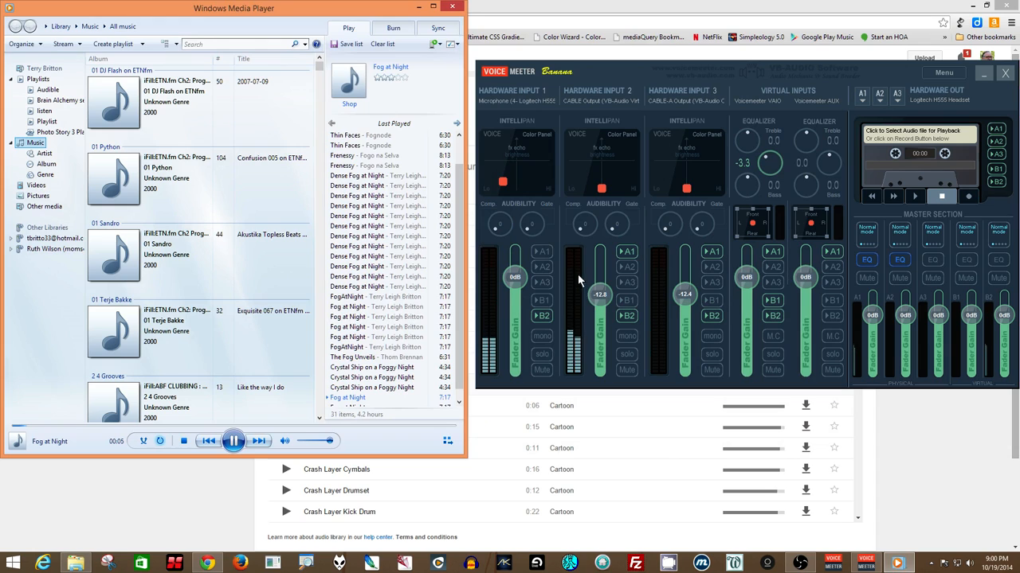
Raise the Hardware Input 2 fader to about -5.8 dB, then lower it again.
left_click_drag(600, 295, 600, 285)
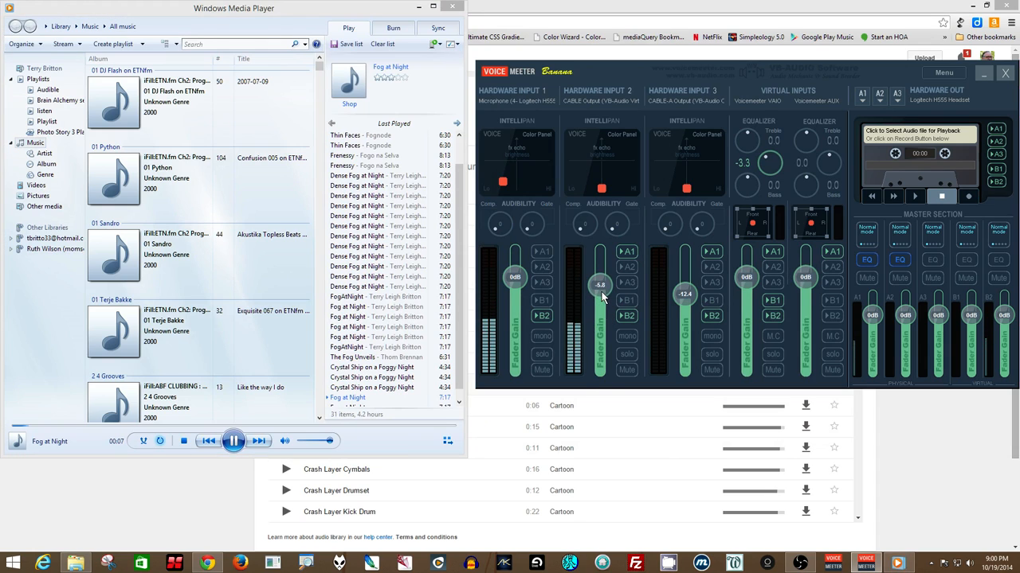
left_click_drag(601, 285, 600, 301)
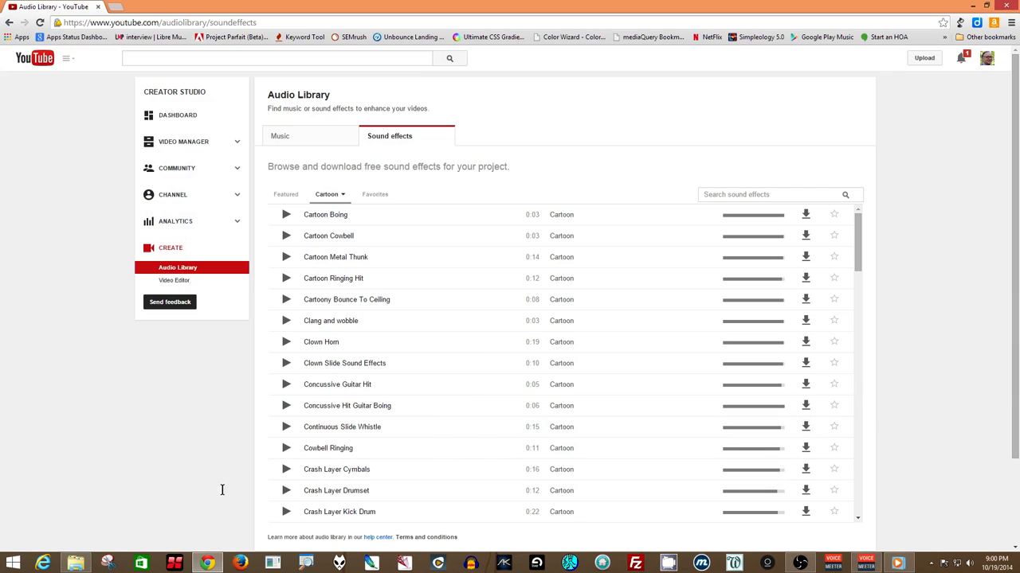
mouse_move(280, 402)
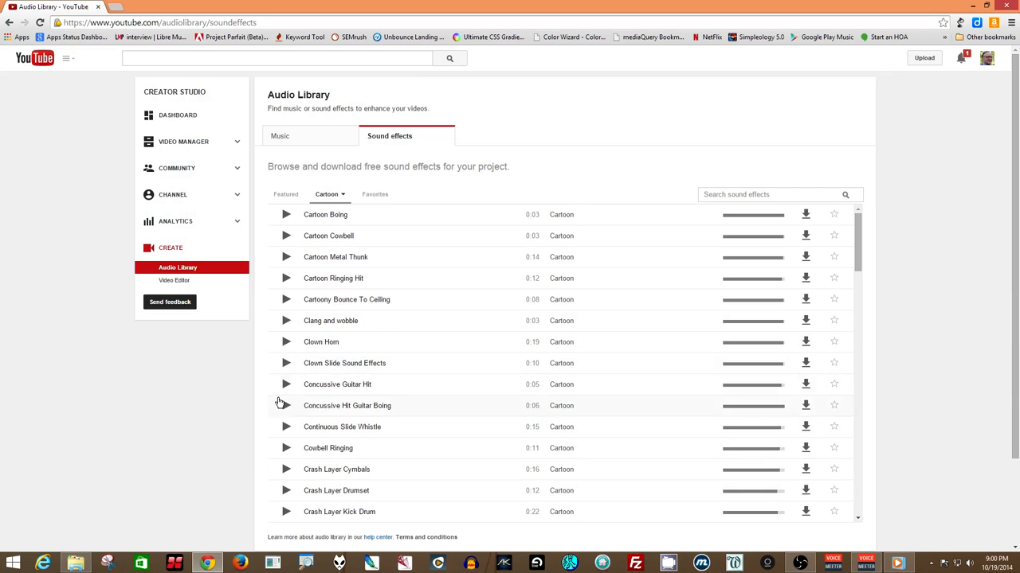
Play the Concussive Hit Guitar Boing effect, then pause Fog at Night in the player.
left_click(286, 405)
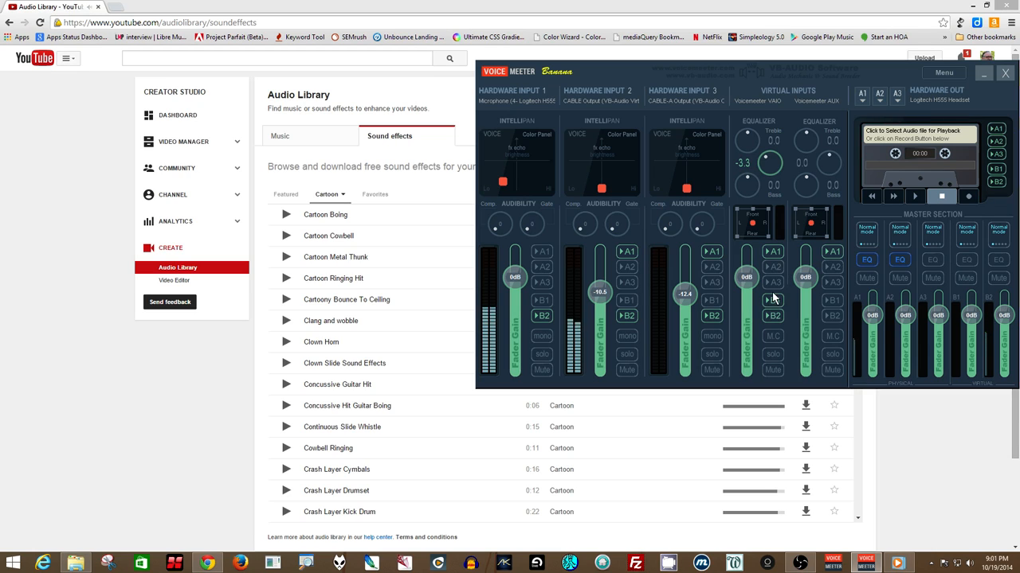
mouse_move(764, 351)
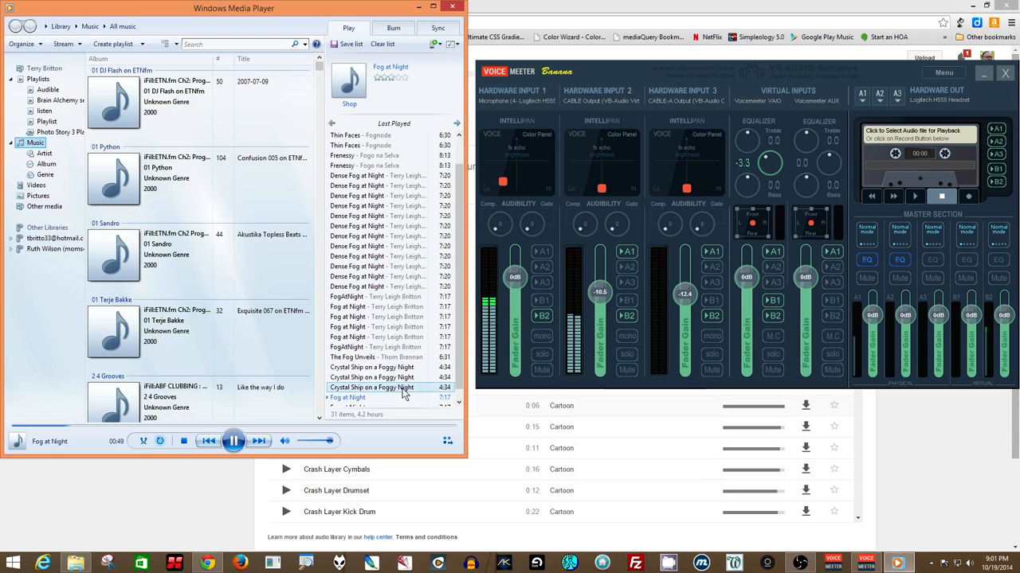
left_click(233, 440)
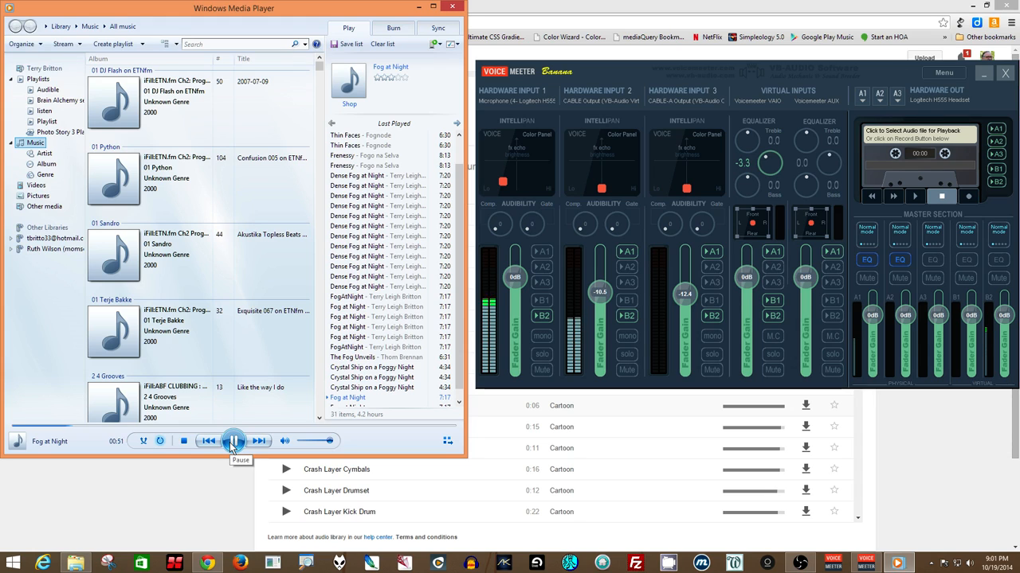